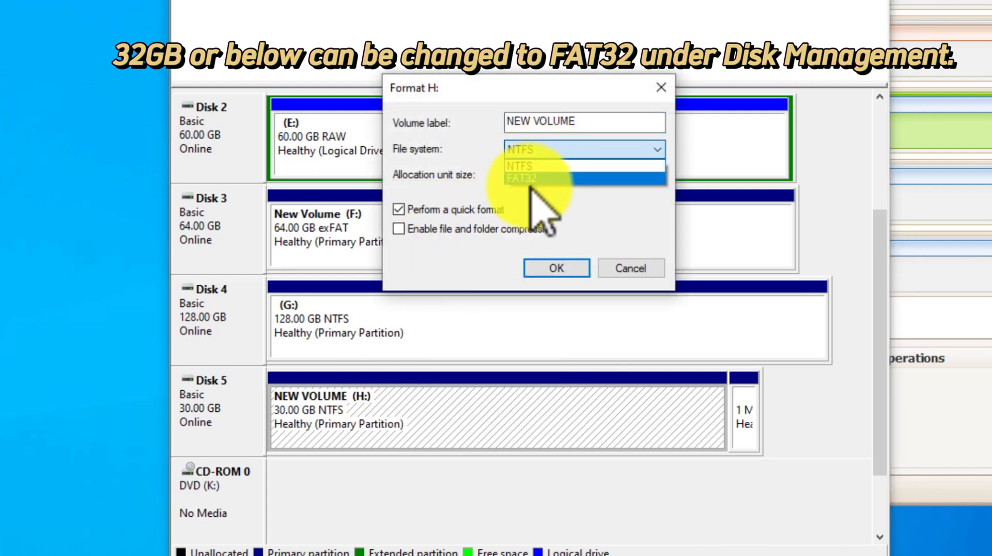
- Cancel the Format dialog for the 30 GB volume H, leaving it NTFS
{"action": "left_click", "coordinate": [518, 165]}
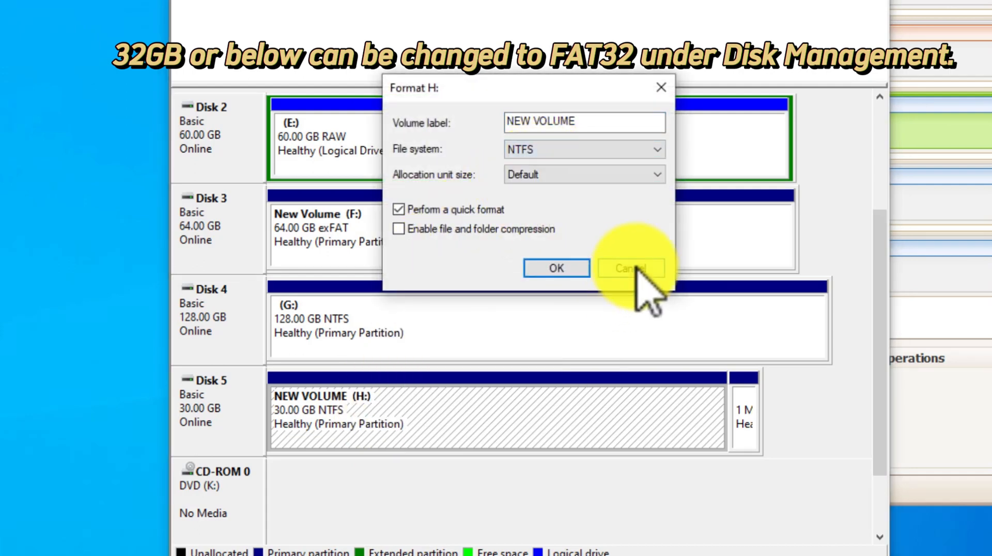
{"action": "left_click", "coordinate": [631, 268]}
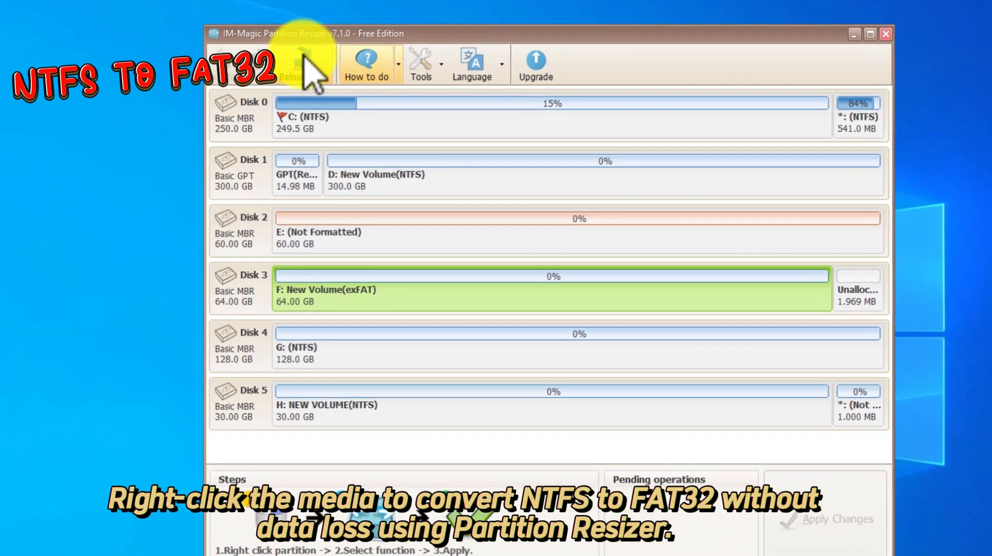
- Convert the 128 GB drive G from NTFS to FAT32 and apply the pending operation
{"action": "left_click", "coordinate": [302, 62]}
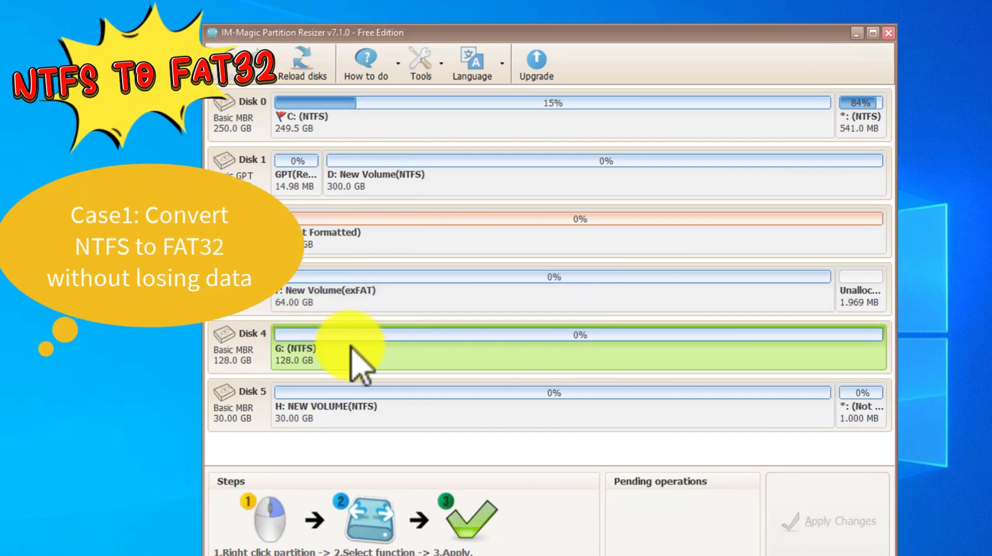
{"action": "right_click", "coordinate": [352, 350]}
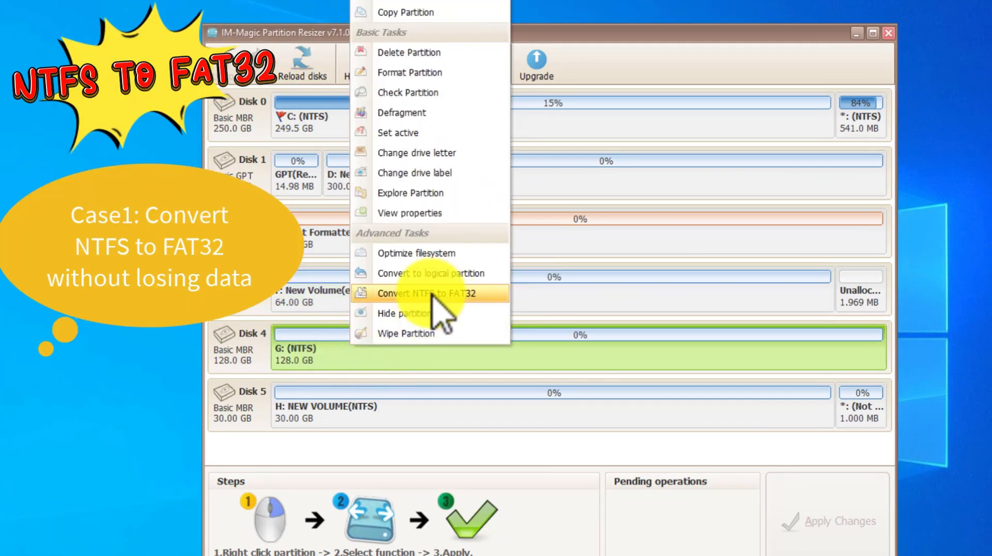
{"action": "left_click", "coordinate": [429, 292]}
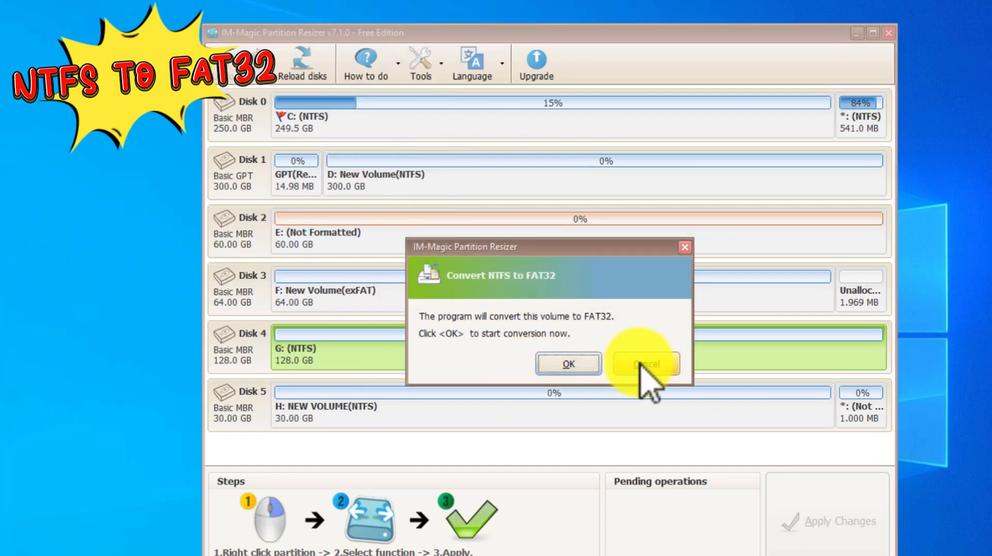
{"action": "left_click", "coordinate": [568, 363]}
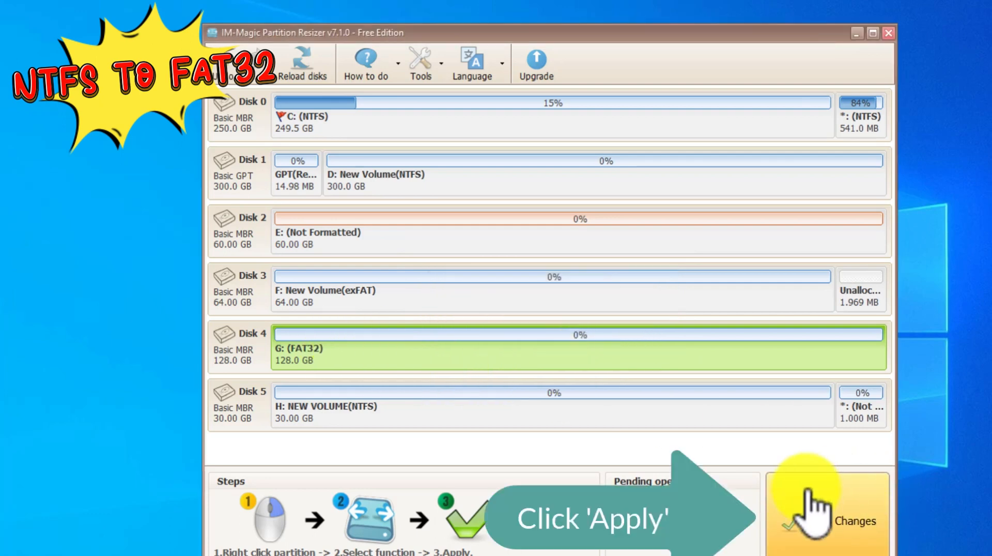
{"action": "left_click", "coordinate": [814, 508]}
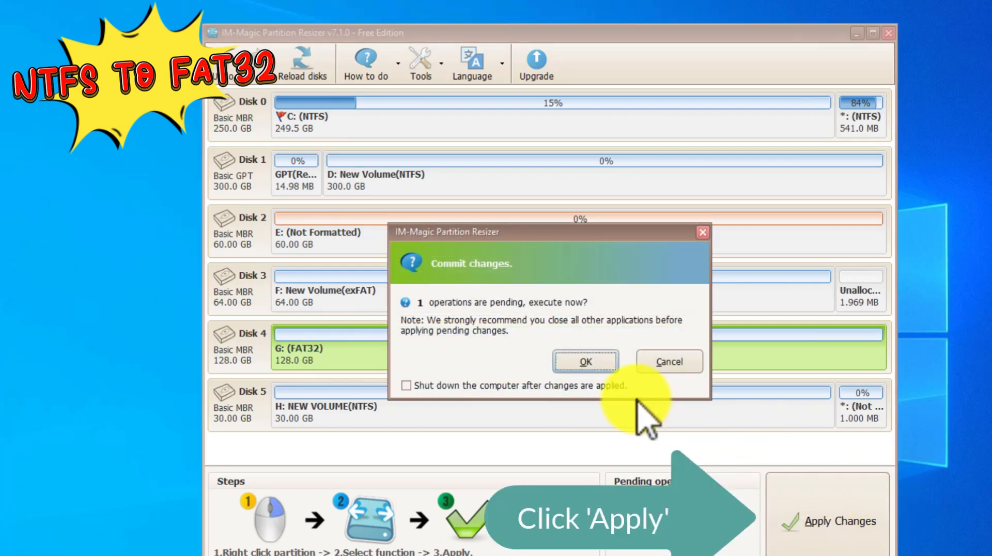
{"action": "left_click", "coordinate": [585, 360]}
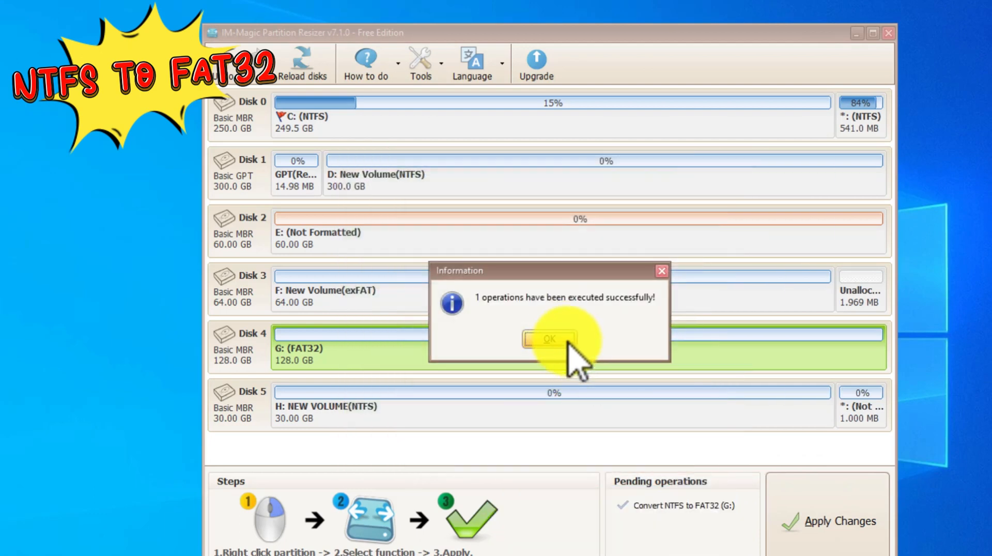
{"action": "left_click", "coordinate": [549, 339]}
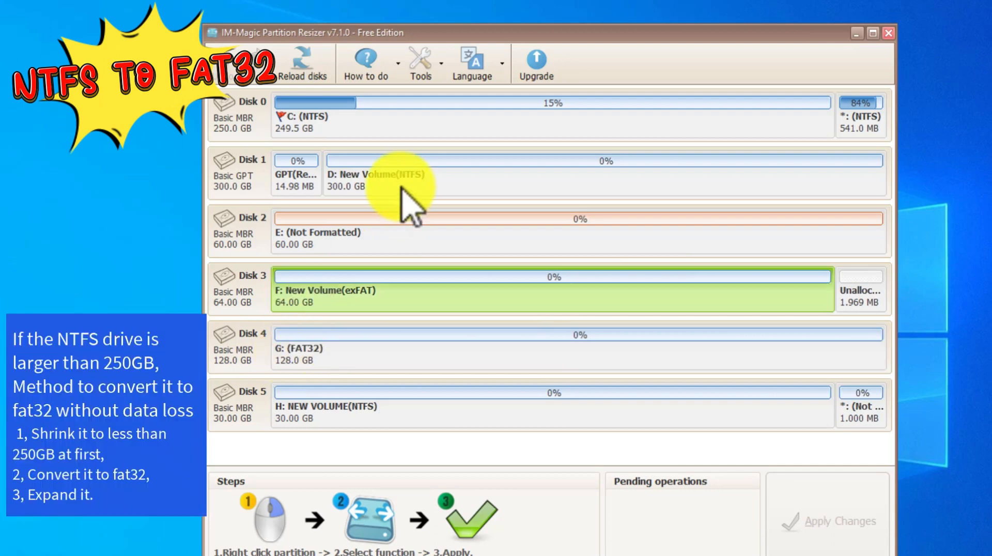
{"action": "right_click", "coordinate": [402, 181]}
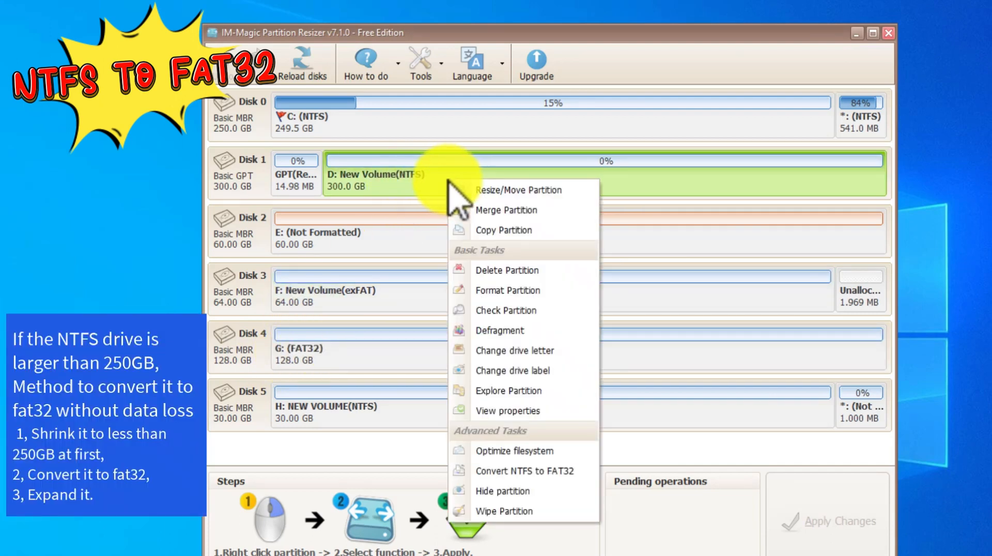
{"action": "left_click", "coordinate": [525, 471]}
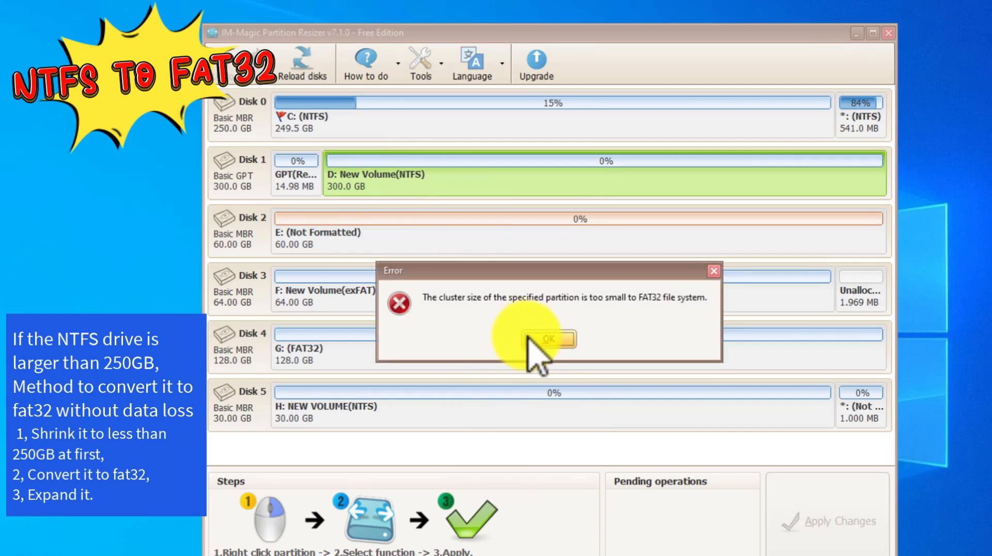
{"action": "left_click", "coordinate": [549, 339]}
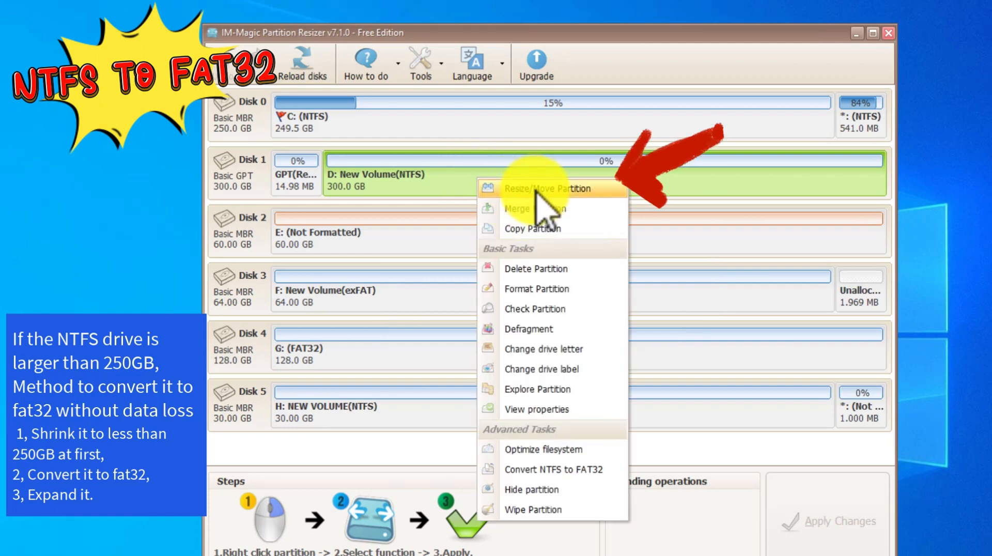
- Shrink D to about 245,289 MB (239.5 GB) with Resize/Move Partition and apply it
{"action": "left_click", "coordinate": [544, 188]}
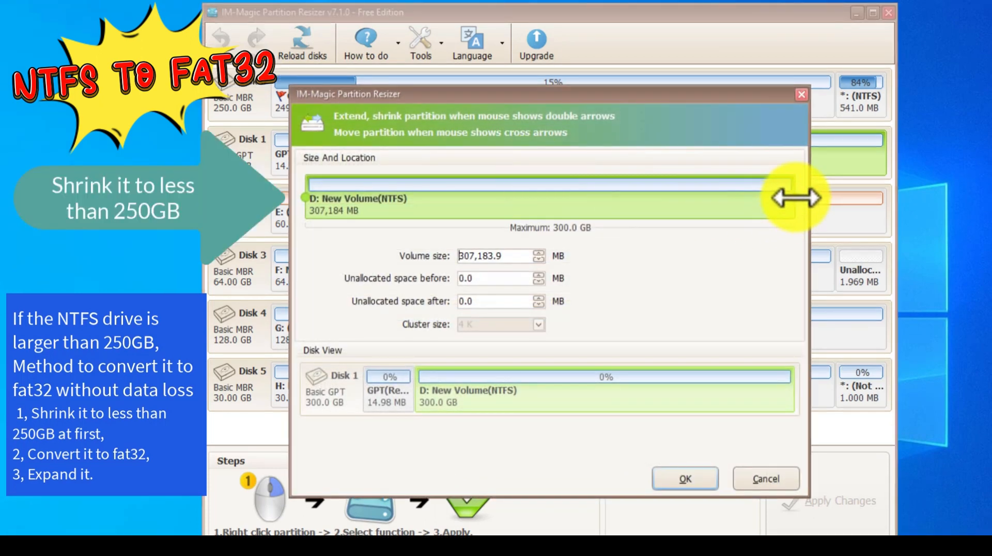
{"action": "left_click_drag", "start_coordinate": [799, 199], "coordinate": [727, 198]}
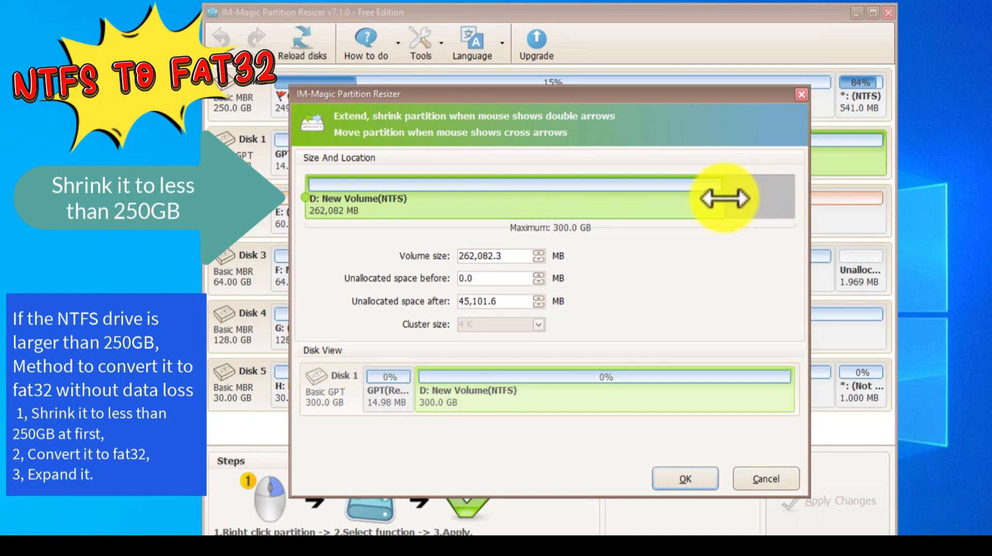
{"action": "left_click_drag", "start_coordinate": [724, 199], "coordinate": [692, 199]}
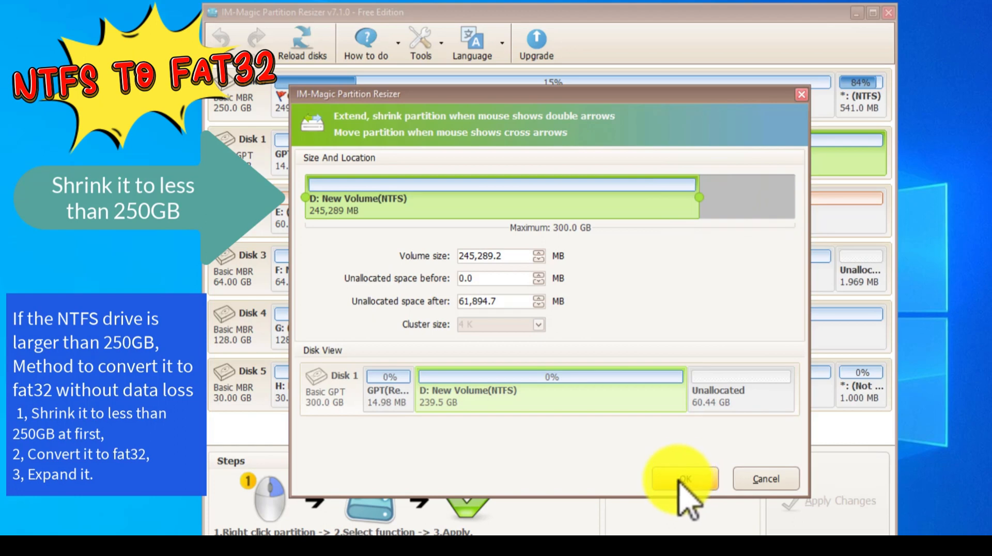
{"action": "left_click", "coordinate": [685, 477]}
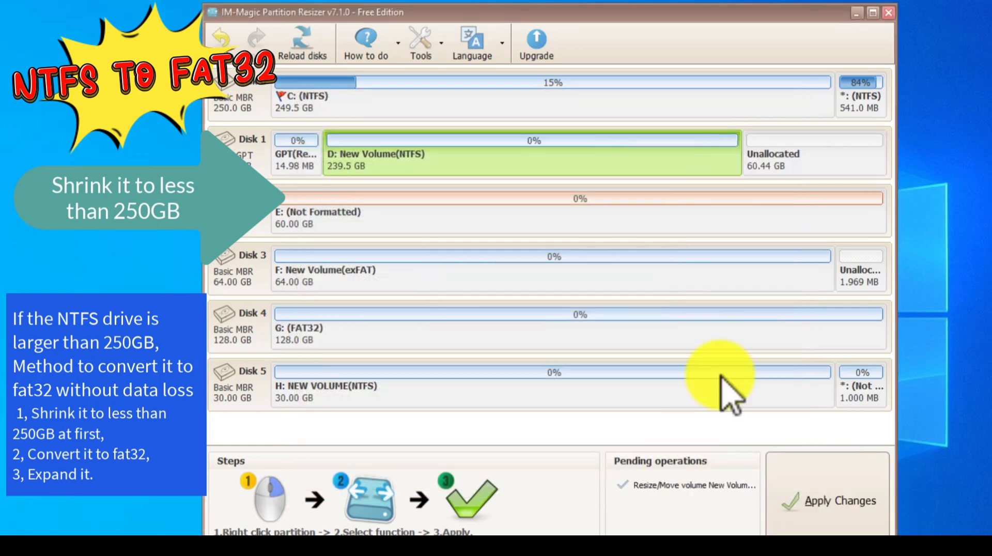
{"action": "left_click", "coordinate": [832, 500]}
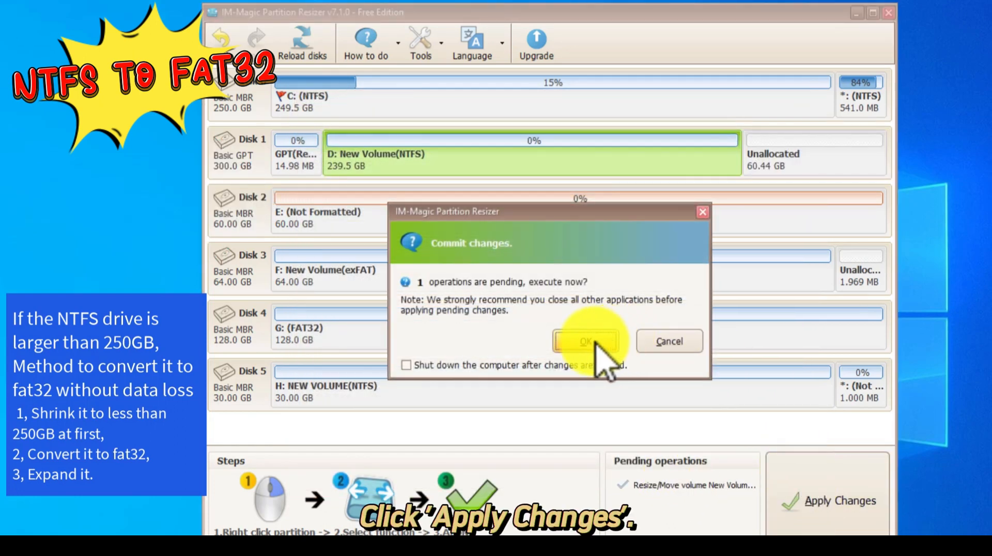
{"action": "left_click", "coordinate": [583, 341]}
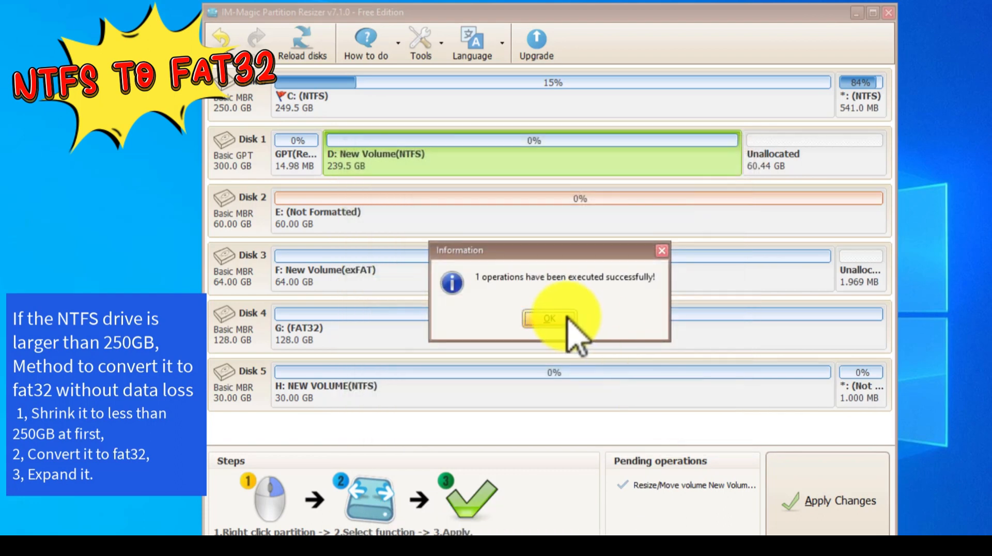
{"action": "left_click", "coordinate": [548, 318]}
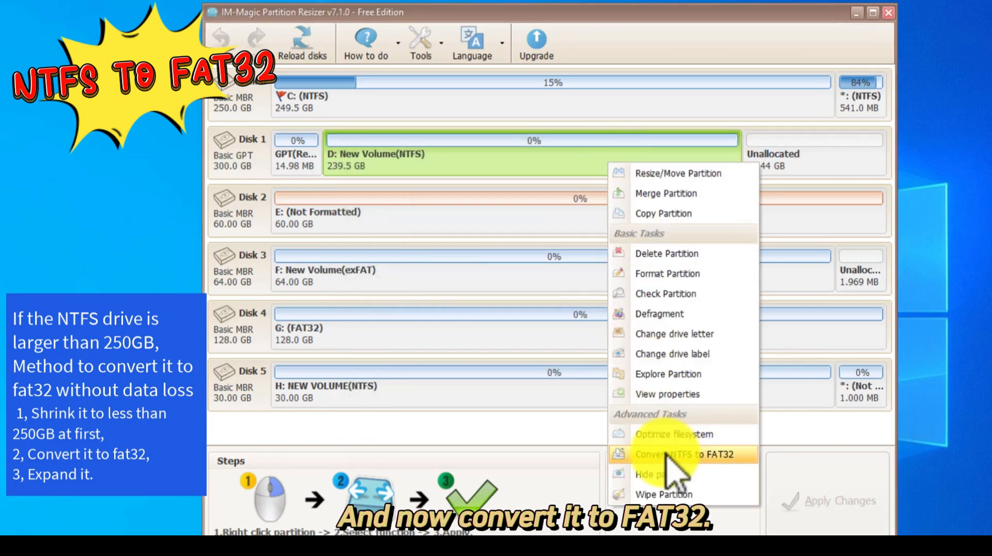
- Convert the shrunk 239.5 GB drive D from NTFS to FAT32 and dismiss the completion notice
{"action": "left_click", "coordinate": [684, 453]}
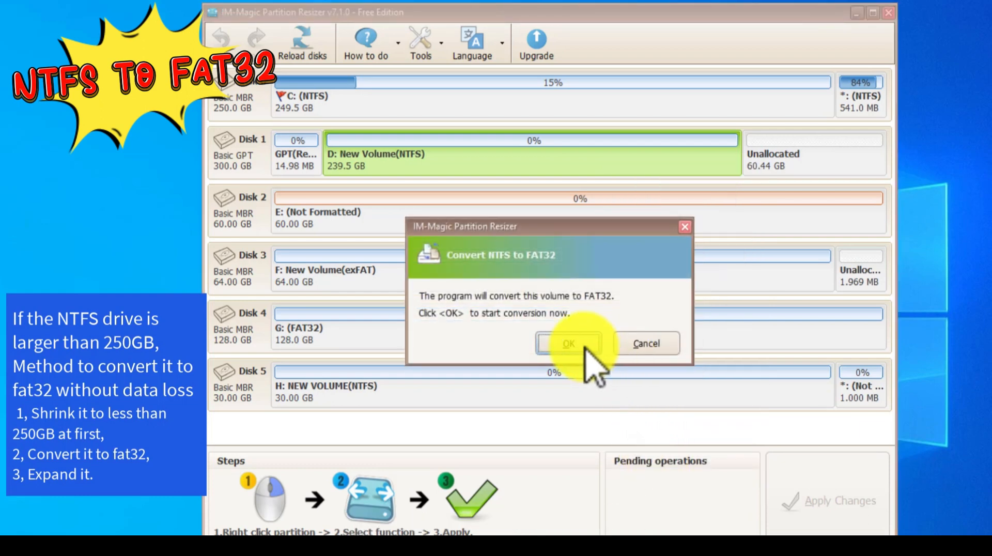
{"action": "left_click", "coordinate": [568, 343]}
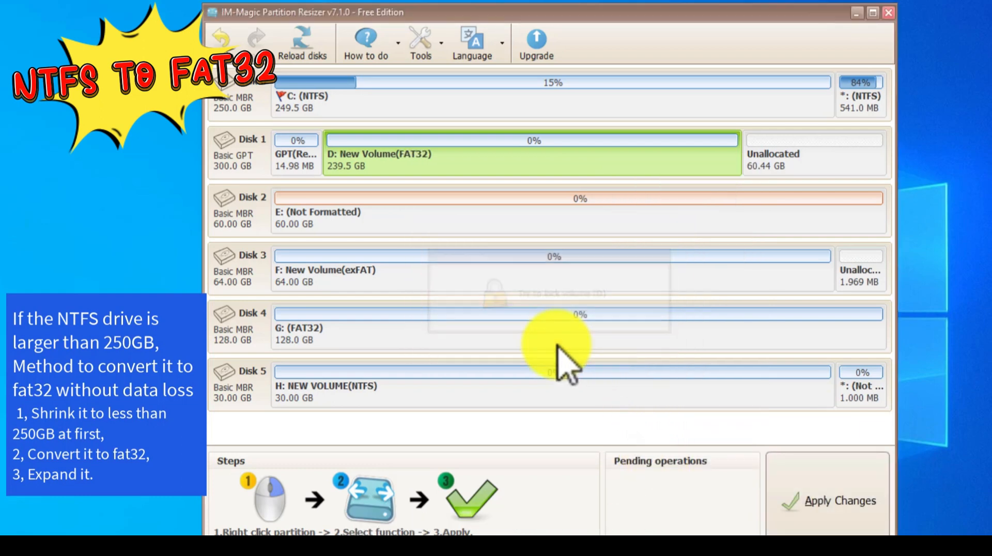
{"action": "left_click", "coordinate": [839, 500]}
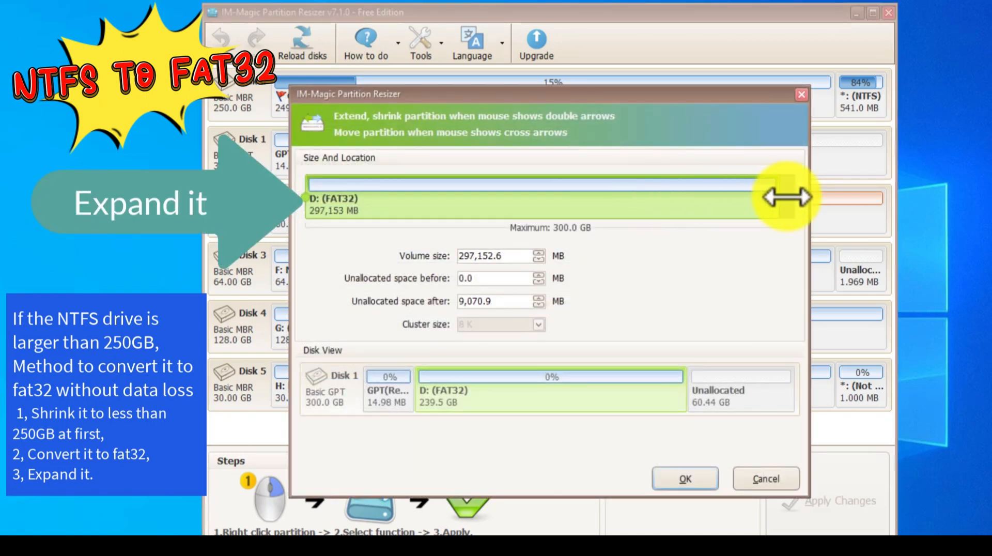
- Expand FAT32 drive D to fill the whole 300 GB disk and apply the resize
{"action": "left_click_drag", "start_coordinate": [784, 197], "coordinate": [799, 198]}
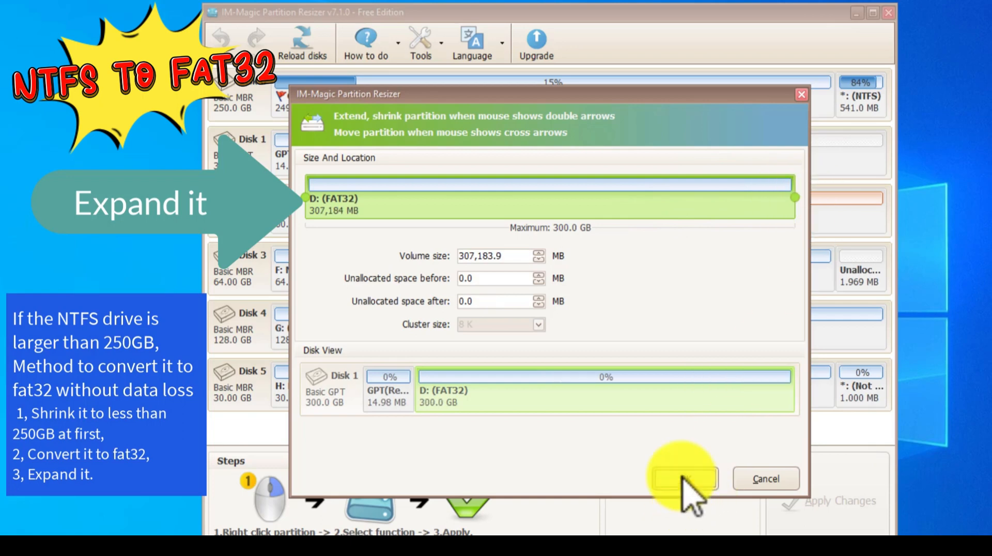
{"action": "left_click", "coordinate": [684, 477]}
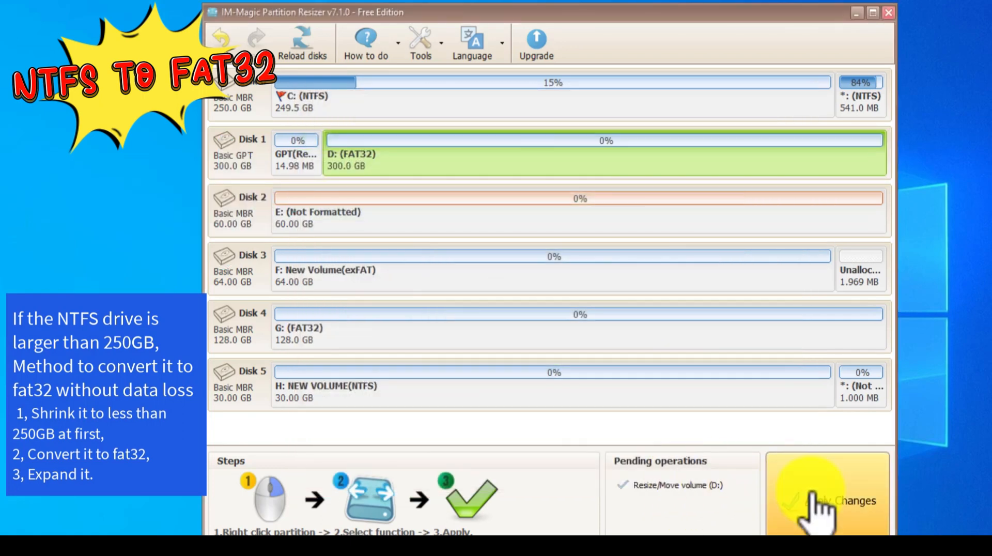
{"action": "left_click", "coordinate": [814, 499]}
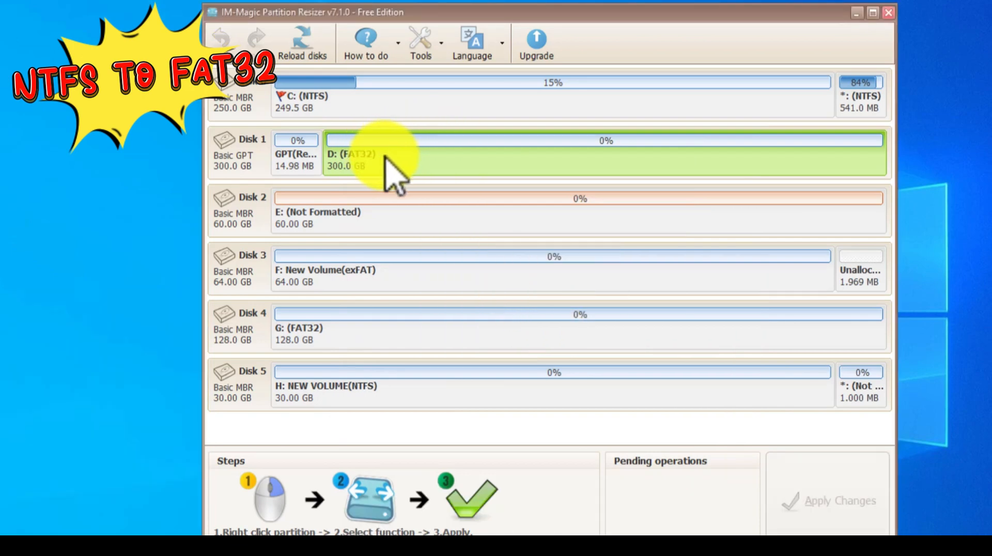
- Format the 300 GB D: partition as FAT32 via Format Partition and execute it
{"action": "right_click", "coordinate": [386, 165]}
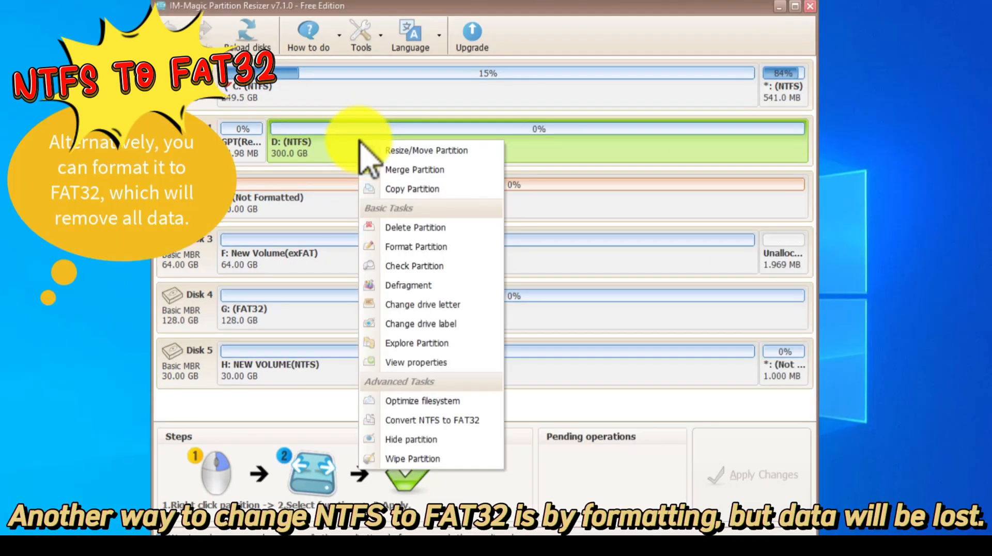
{"action": "mouse_move", "coordinate": [414, 237]}
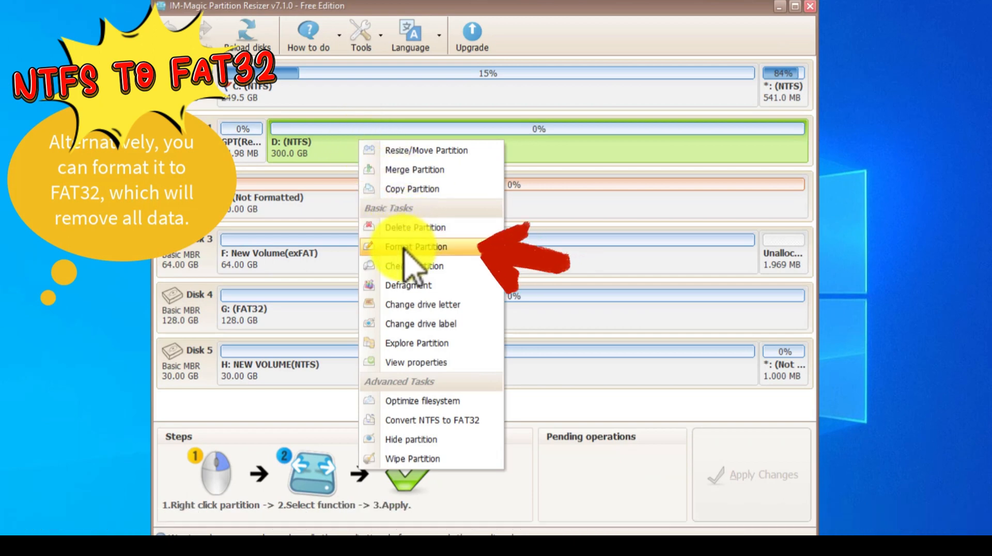
{"action": "left_click", "coordinate": [415, 247]}
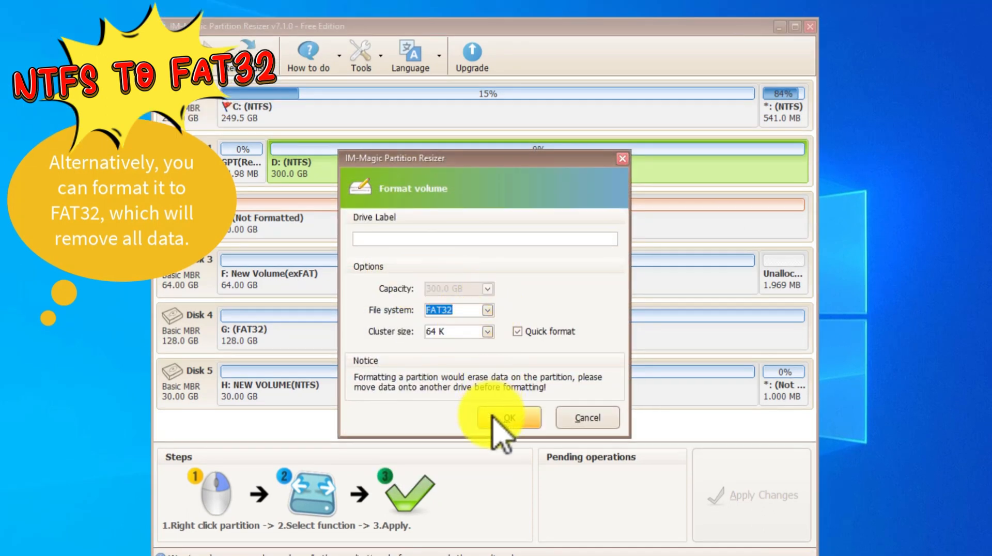
{"action": "left_click", "coordinate": [505, 418]}
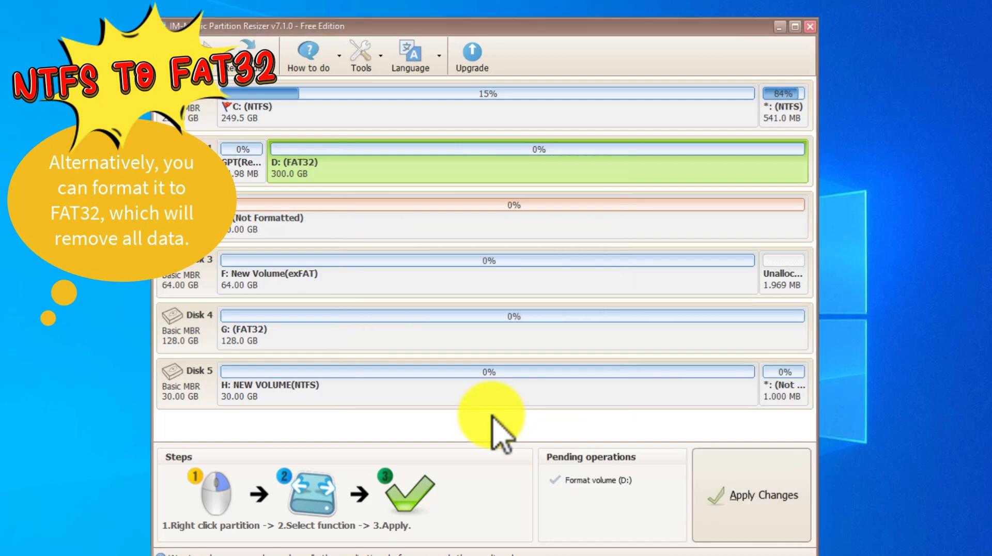
{"action": "left_click", "coordinate": [758, 495]}
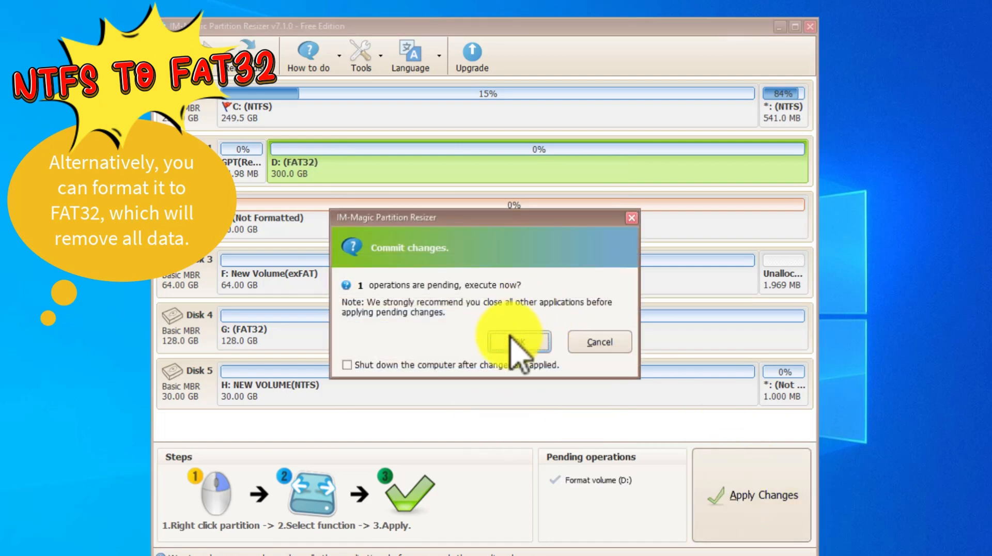
{"action": "left_click", "coordinate": [517, 342]}
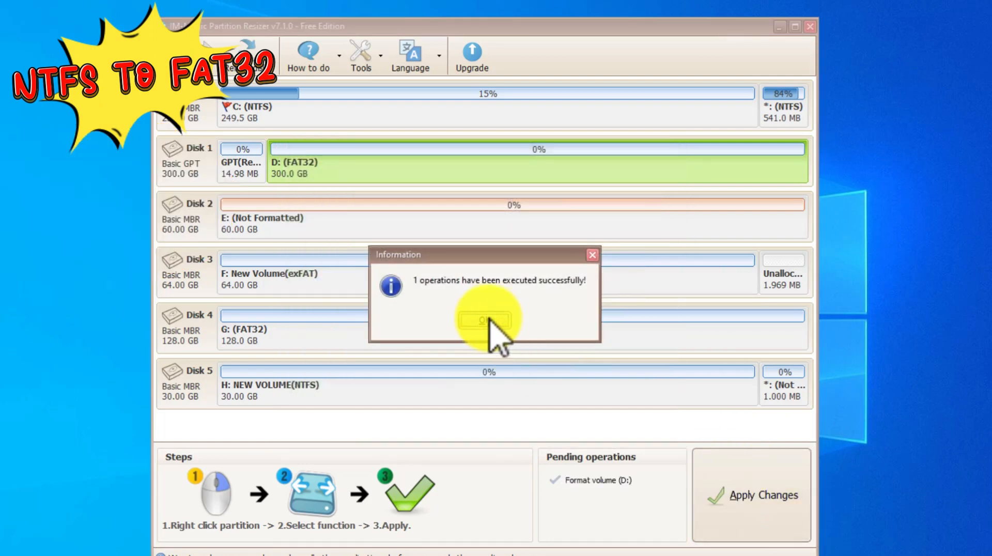
{"action": "left_click", "coordinate": [484, 320]}
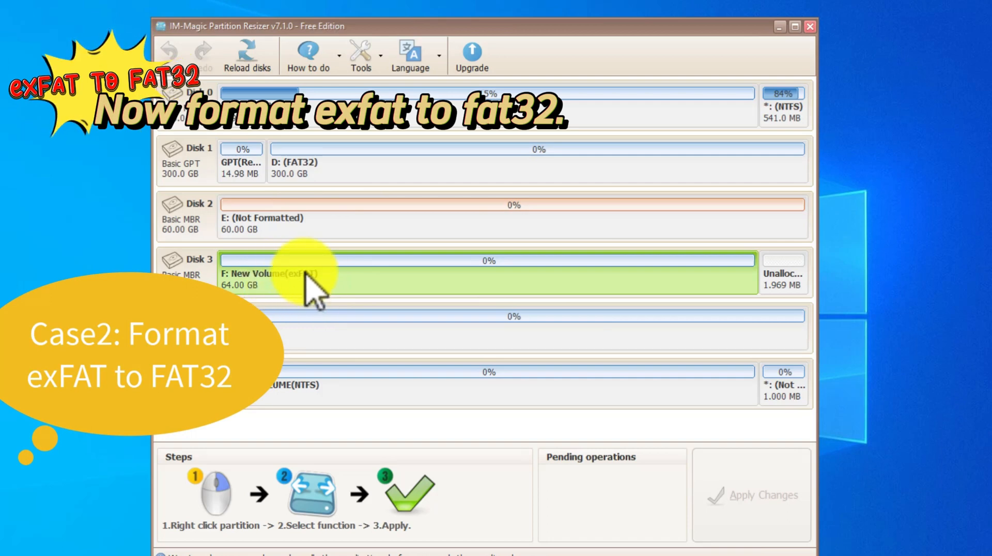
- Queue a FAT32 format of the 64 GB exFAT F: New Volume and apply changes
{"action": "right_click", "coordinate": [305, 272]}
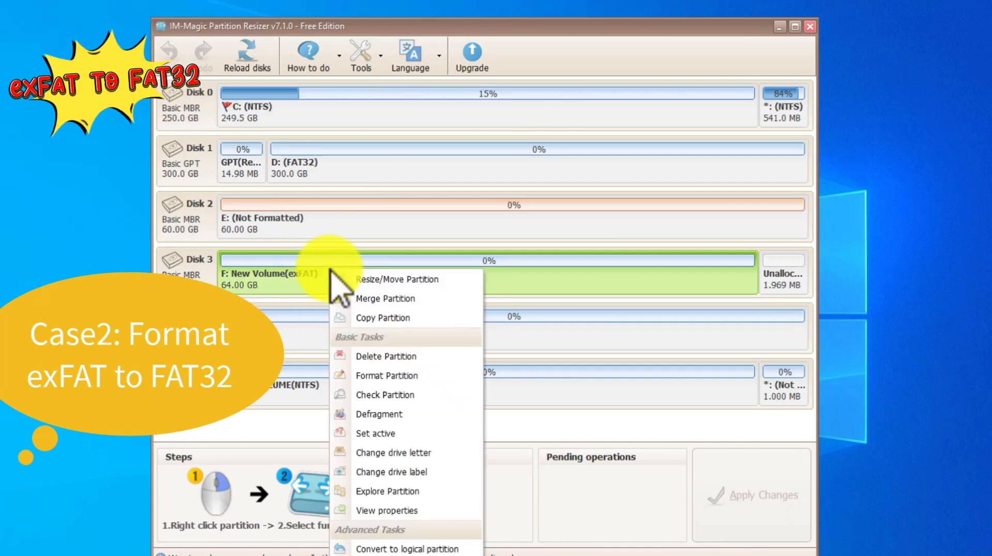
{"action": "left_click", "coordinate": [387, 375]}
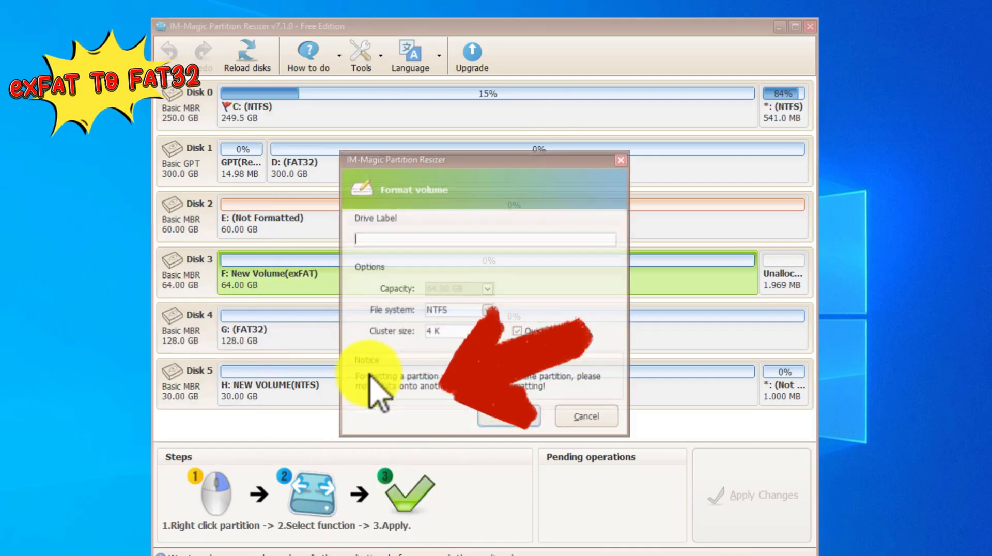
{"action": "left_click", "coordinate": [488, 310]}
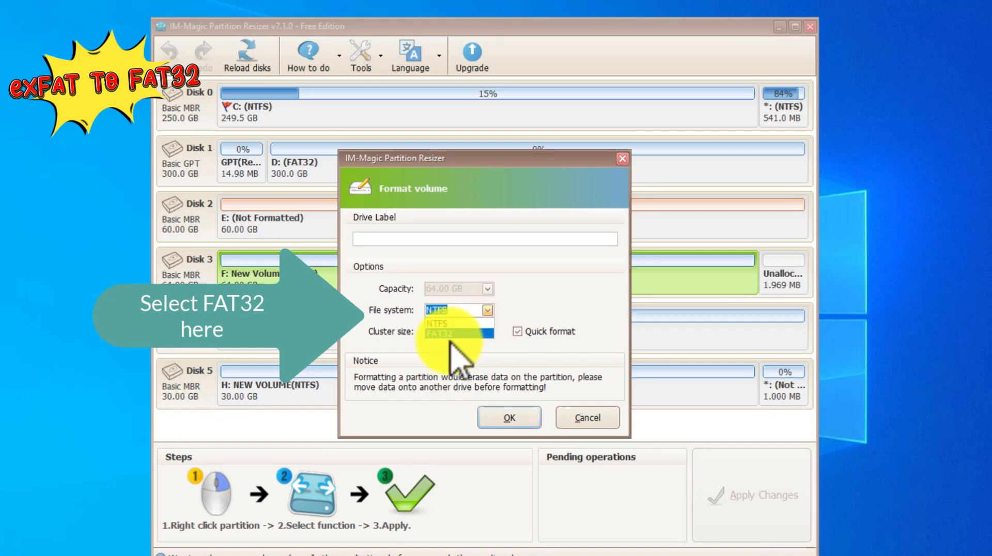
{"action": "left_click", "coordinate": [508, 416]}
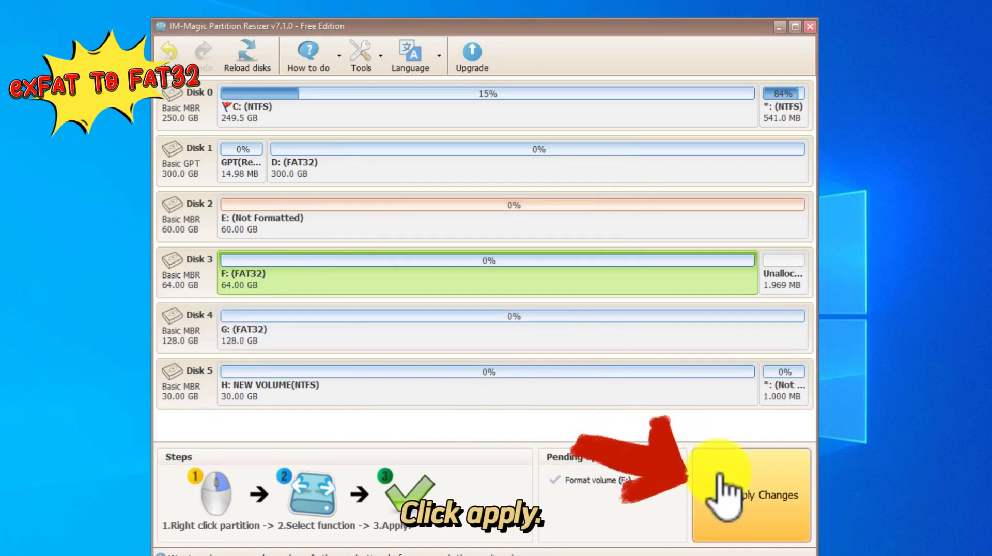
{"action": "left_click", "coordinate": [740, 494]}
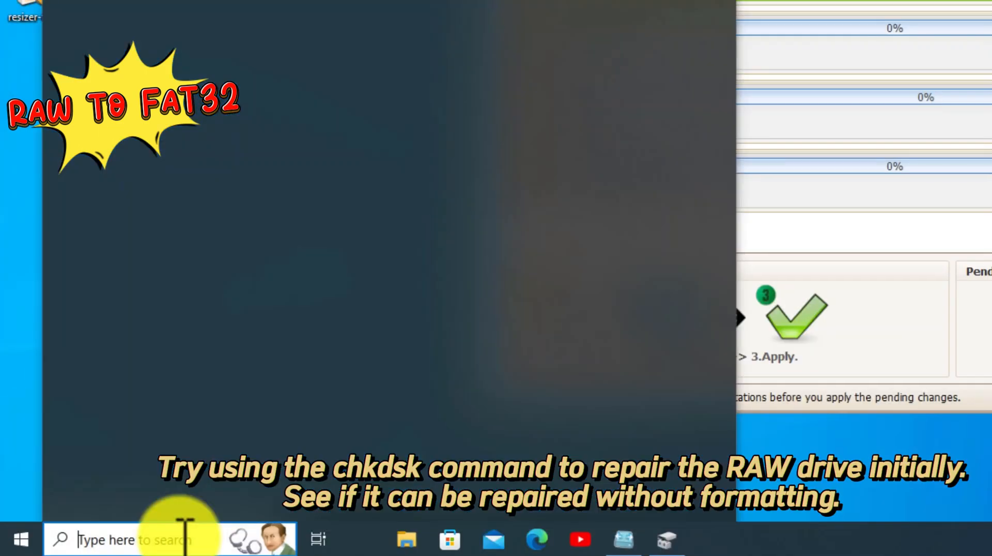
- Search for cmd and launch Command Prompt as administrator, approving User Account Control
{"action": "type", "text": "c"}
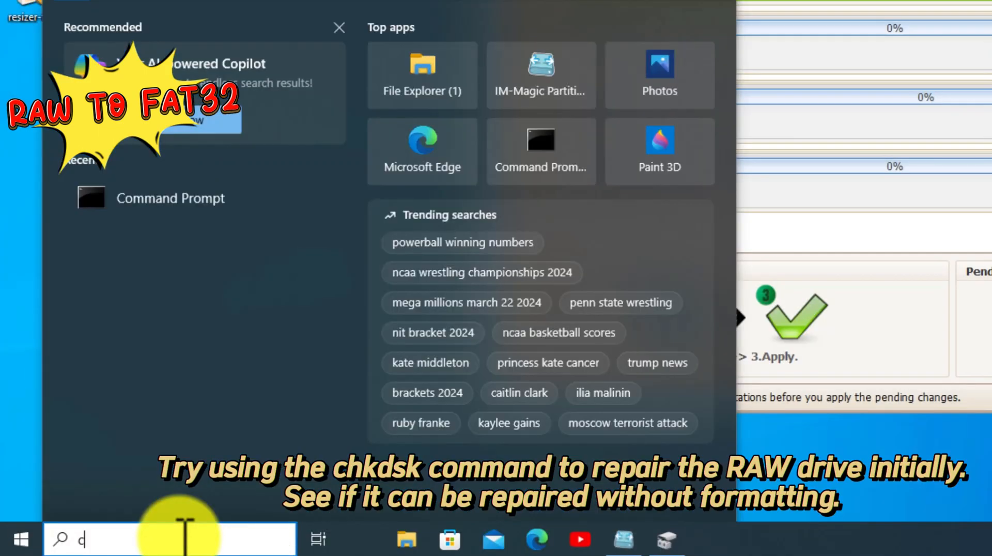
{"action": "type", "text": "md"}
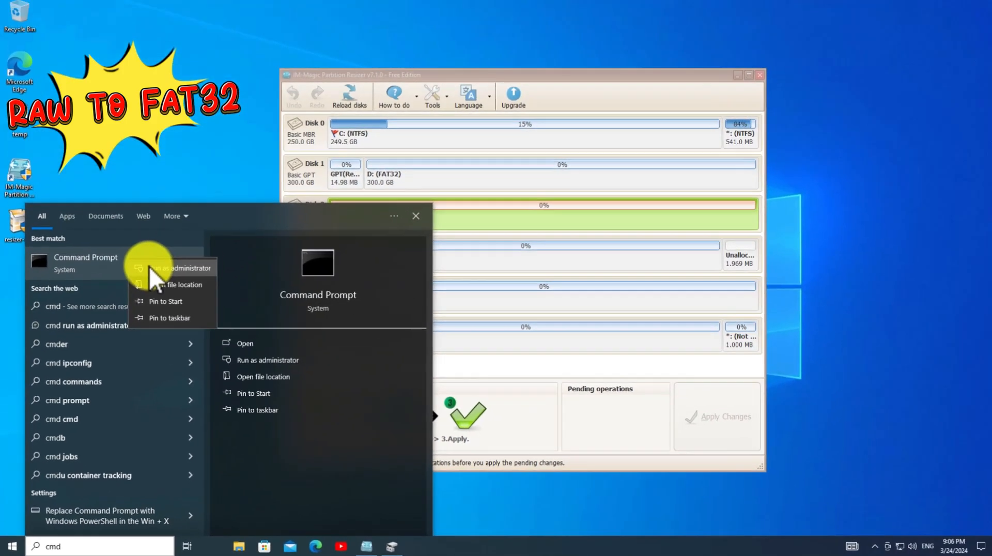
{"action": "left_click", "coordinate": [176, 268]}
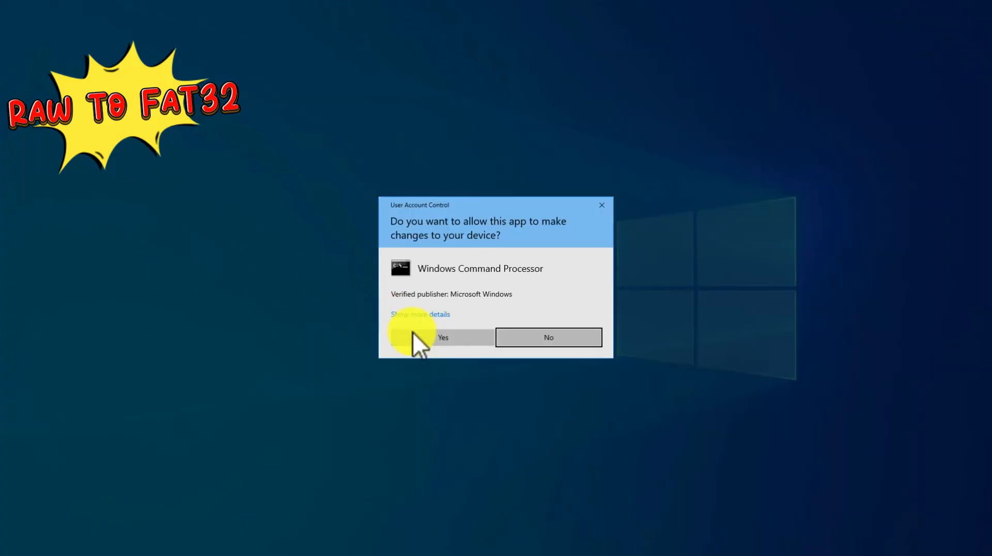
{"action": "left_click", "coordinate": [442, 337]}
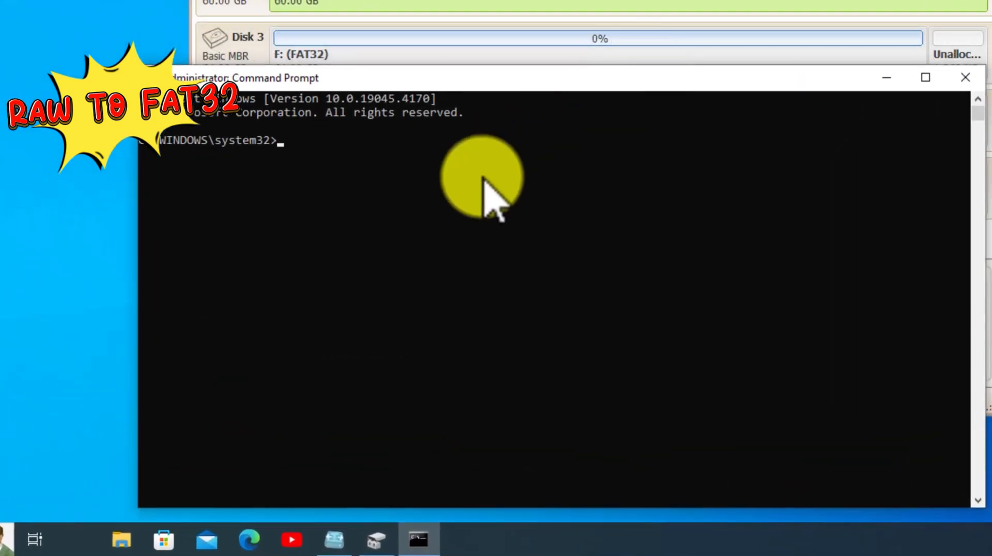
- Run chkdsk /f E: at the administrator prompt, which aborts on the unreadable NTFS boot sector
{"action": "type", "text": "chkdsk"}
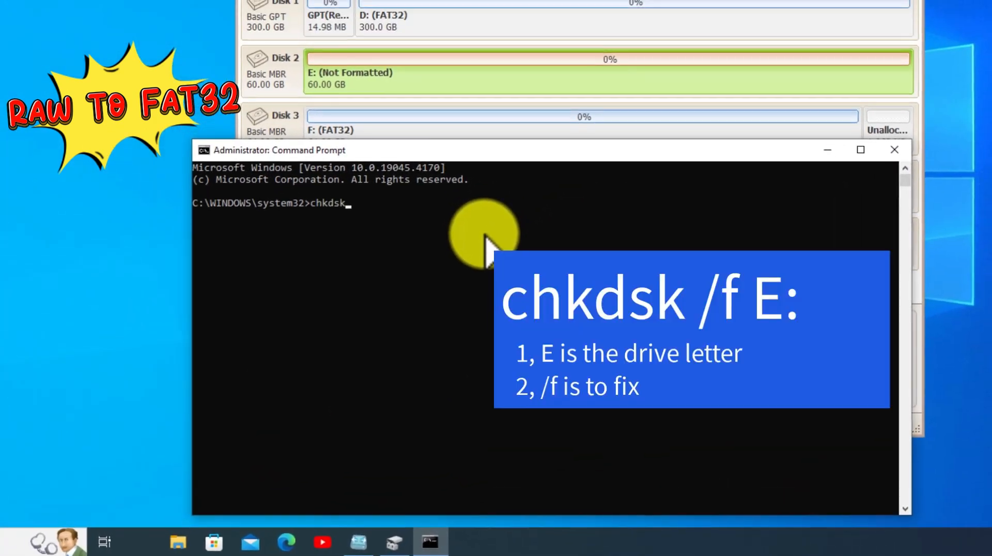
{"action": "type", "text": "/"}
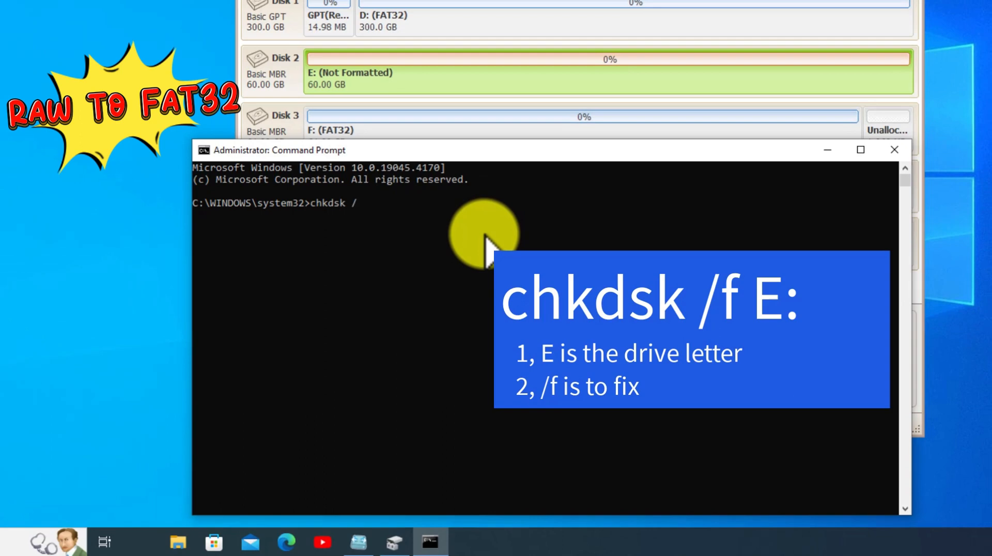
{"action": "type", "text": "f"}
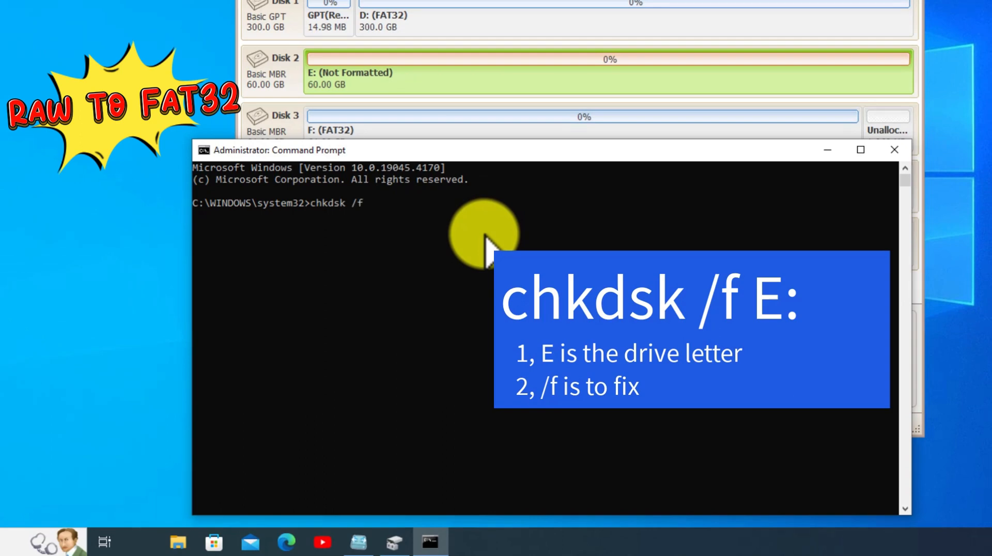
{"action": "type", "text": "E:"}
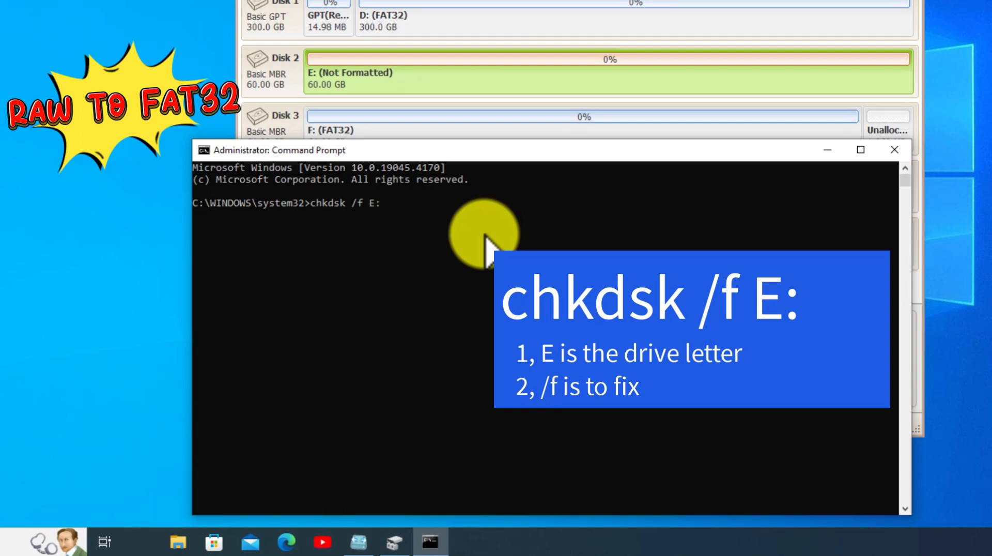
{"action": "key", "text": "Enter"}
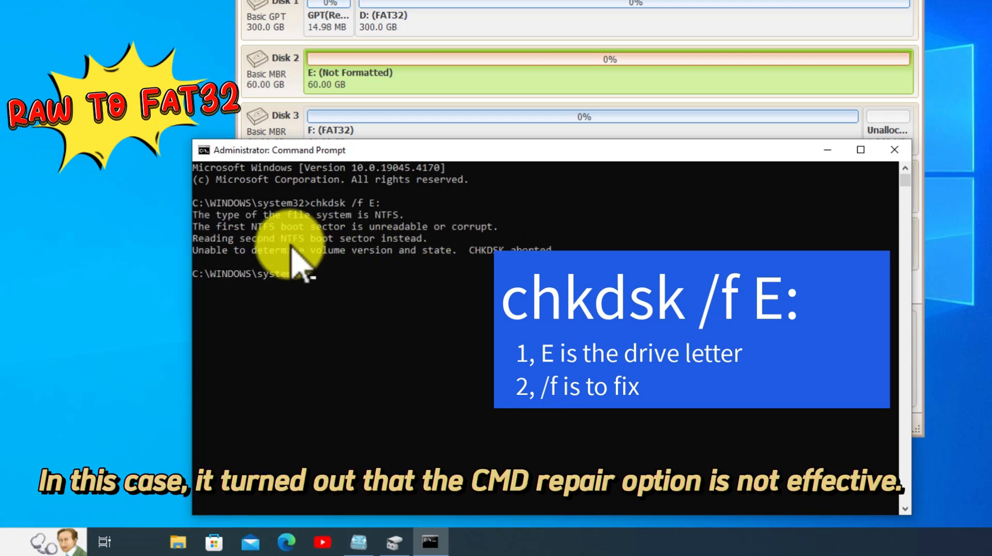
{"action": "mouse_move", "coordinate": [259, 266]}
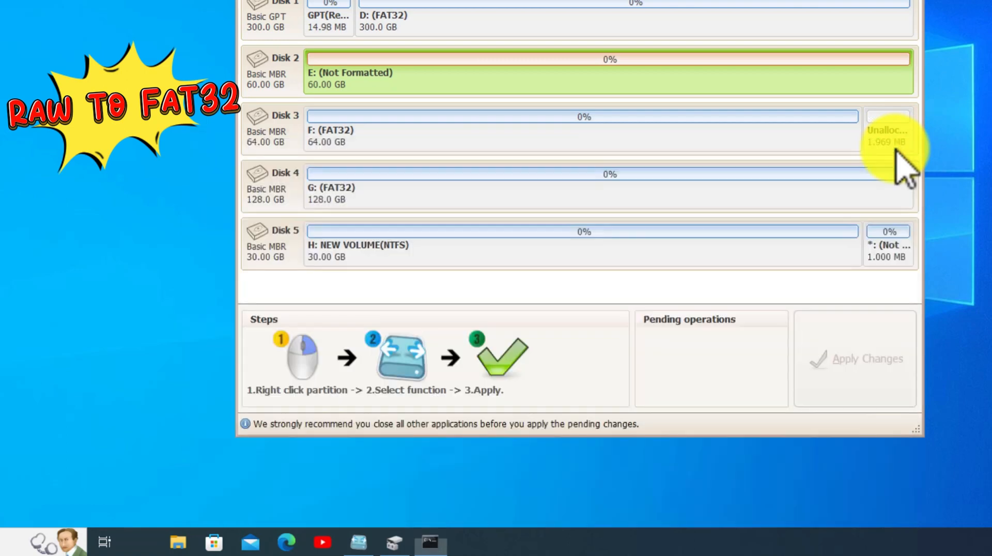
- Format the unformatted 60 GB E: partition as FAT32 and execute the pending operation
{"action": "right_click", "coordinate": [337, 229]}
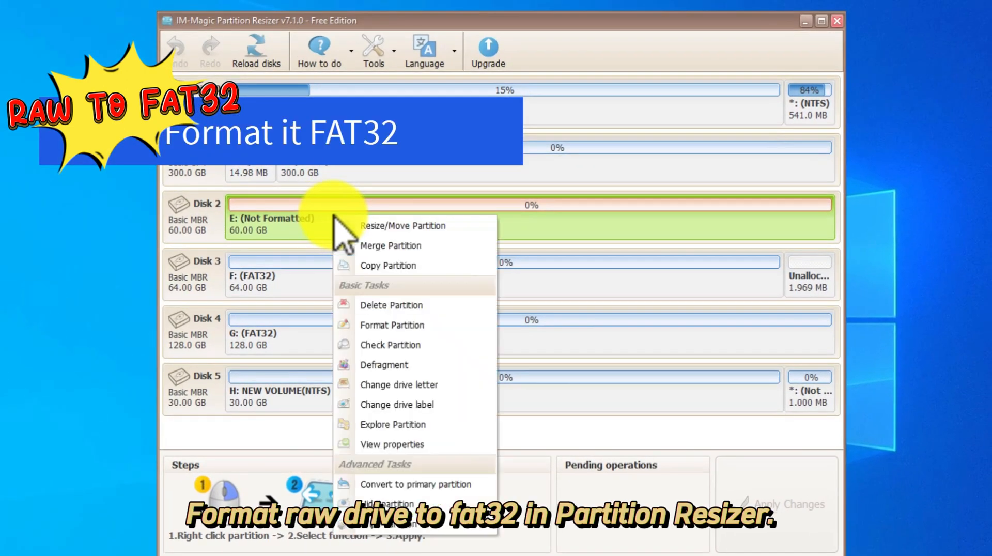
{"action": "mouse_move", "coordinate": [392, 325]}
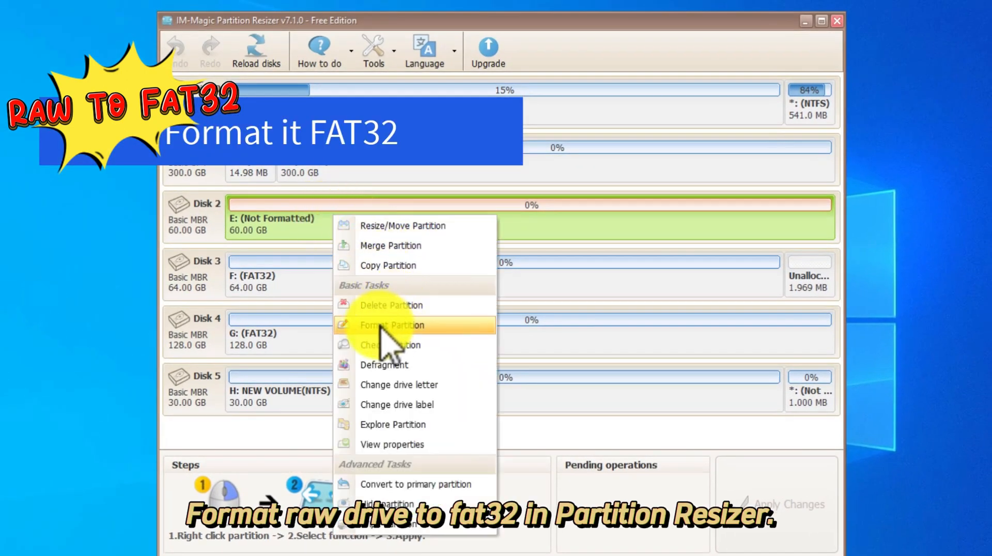
{"action": "left_click", "coordinate": [391, 324]}
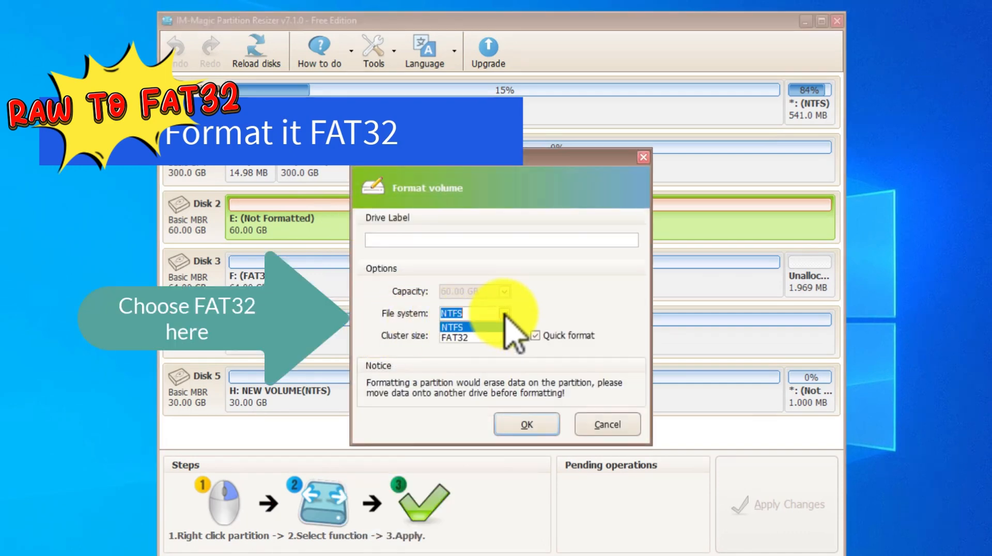
{"action": "left_click", "coordinate": [453, 337]}
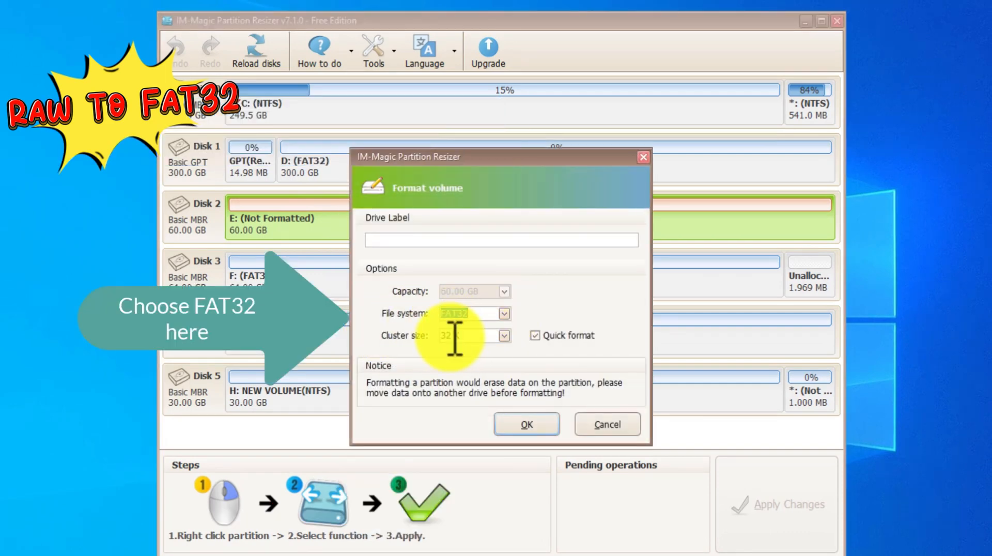
{"action": "left_click", "coordinate": [526, 424]}
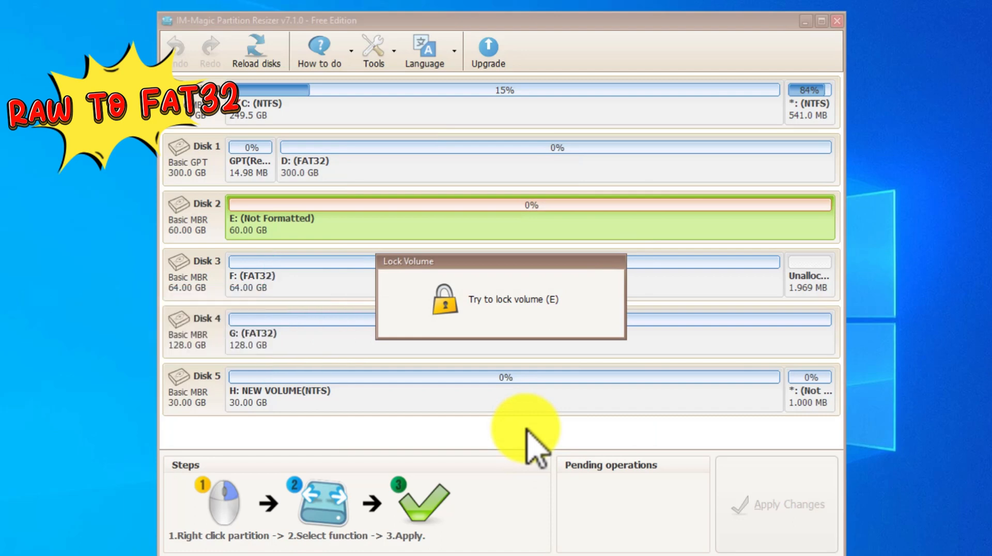
{"action": "left_click", "coordinate": [775, 503]}
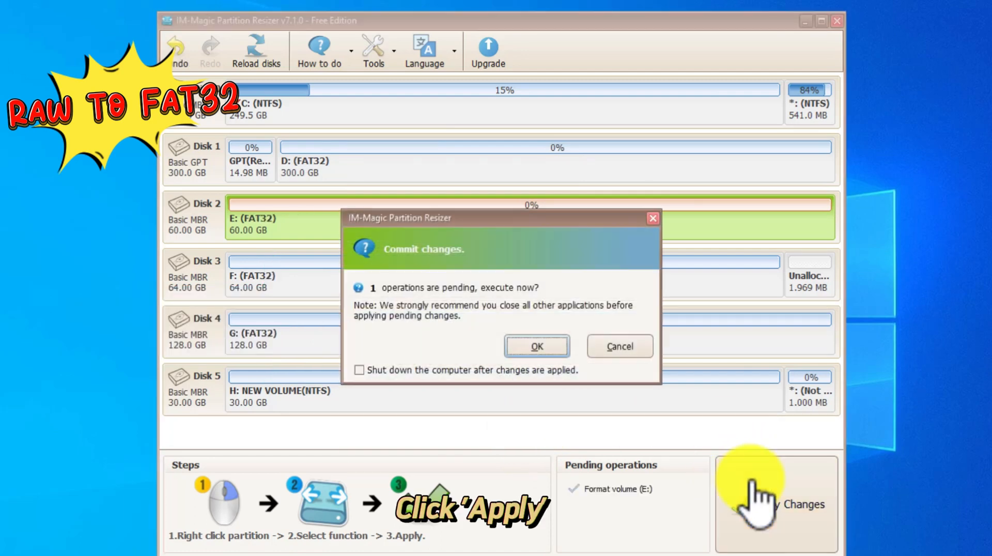
{"action": "left_click", "coordinate": [537, 346]}
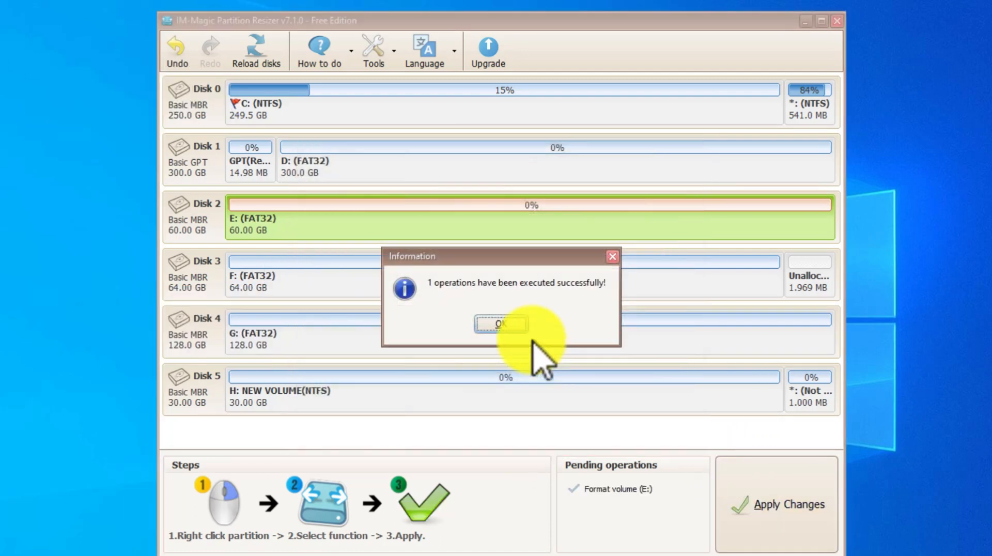
{"action": "left_click", "coordinate": [501, 323]}
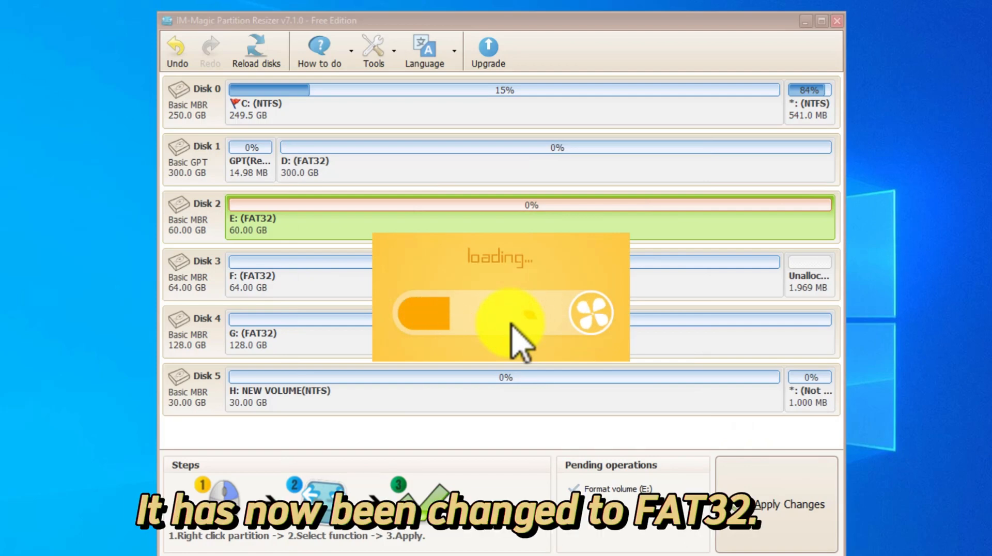